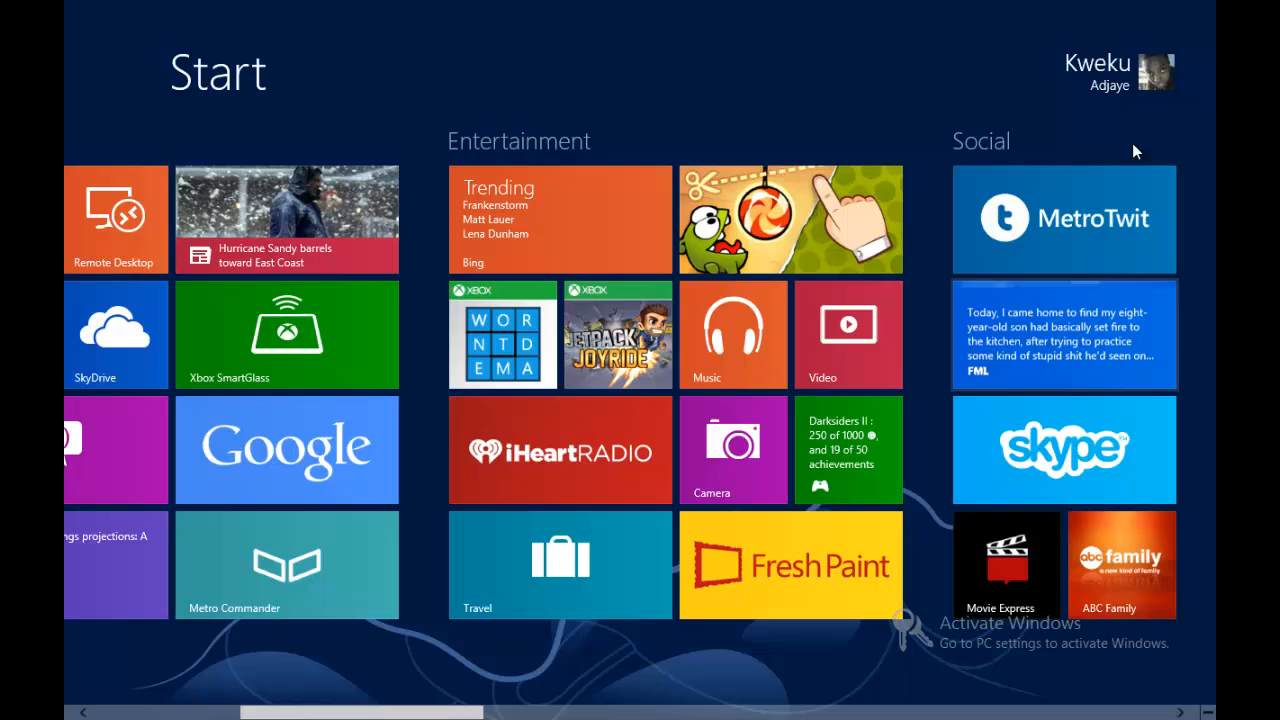
- Launch MetroTwit from the Start screen and open its Settings pane from the charms bar
{"action": "left_click", "coordinate": [1064, 219]}
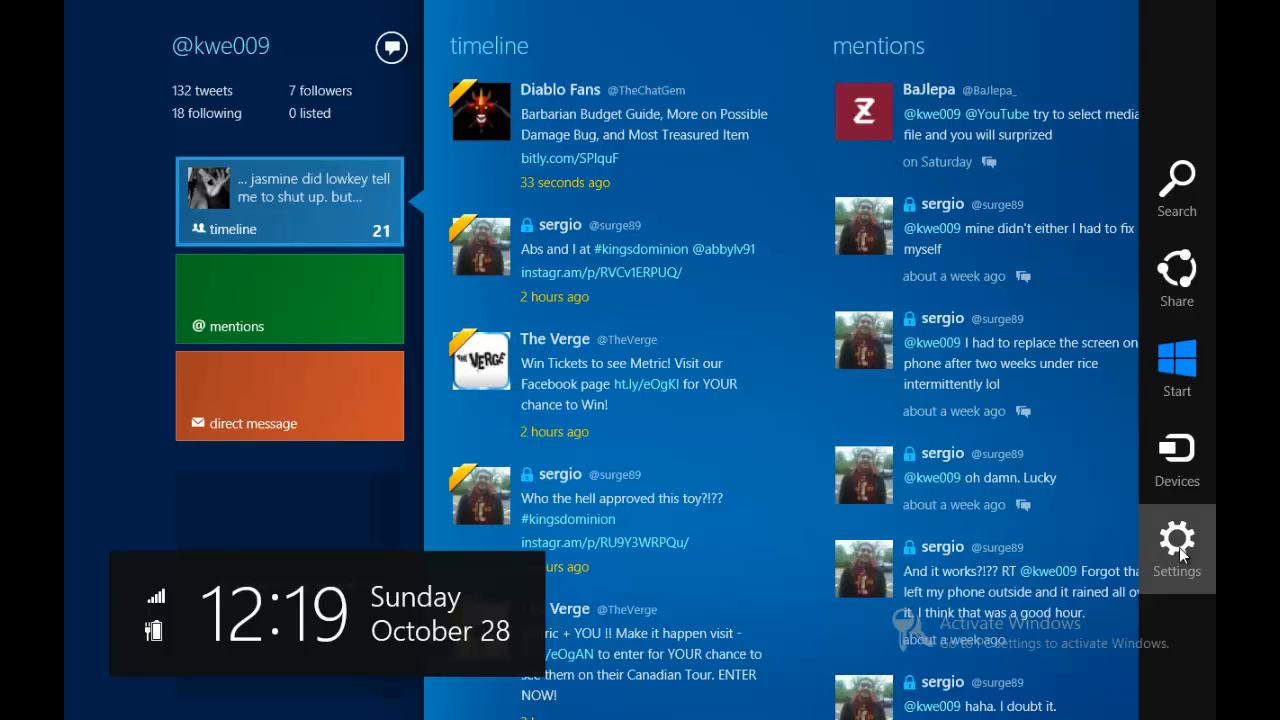
{"action": "left_click", "coordinate": [1176, 540]}
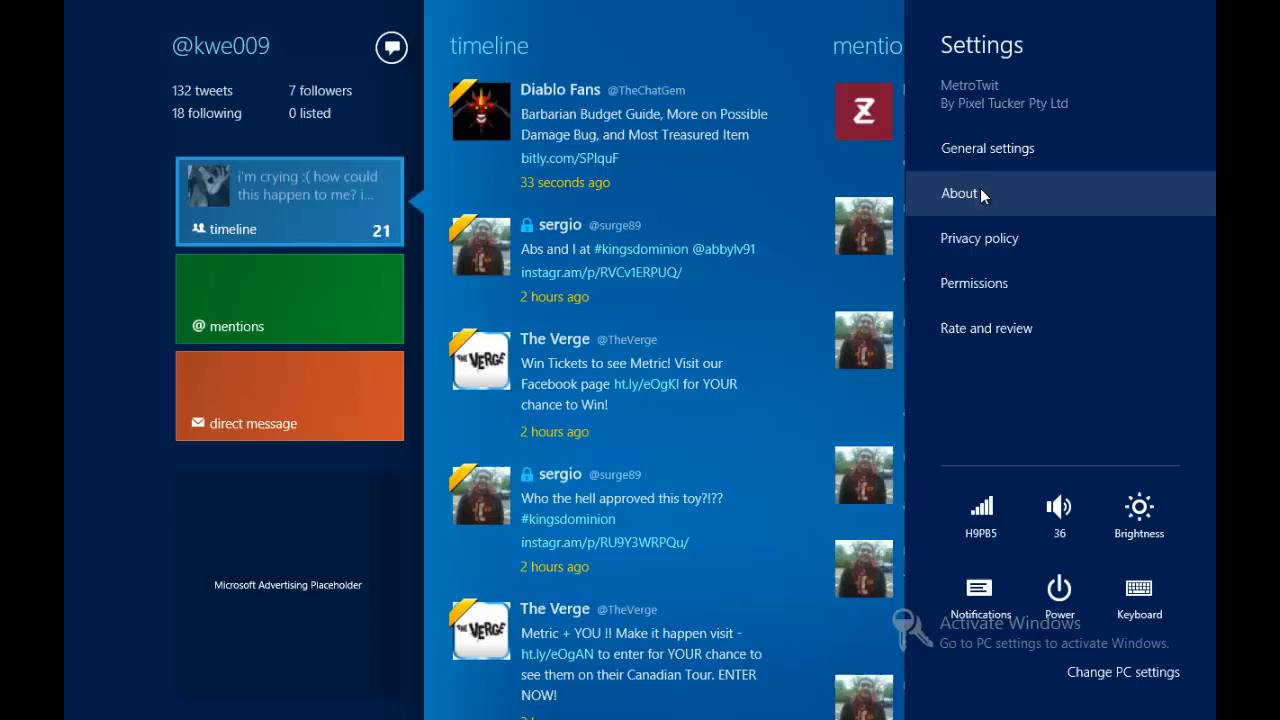
{"action": "mouse_move", "coordinate": [1023, 187]}
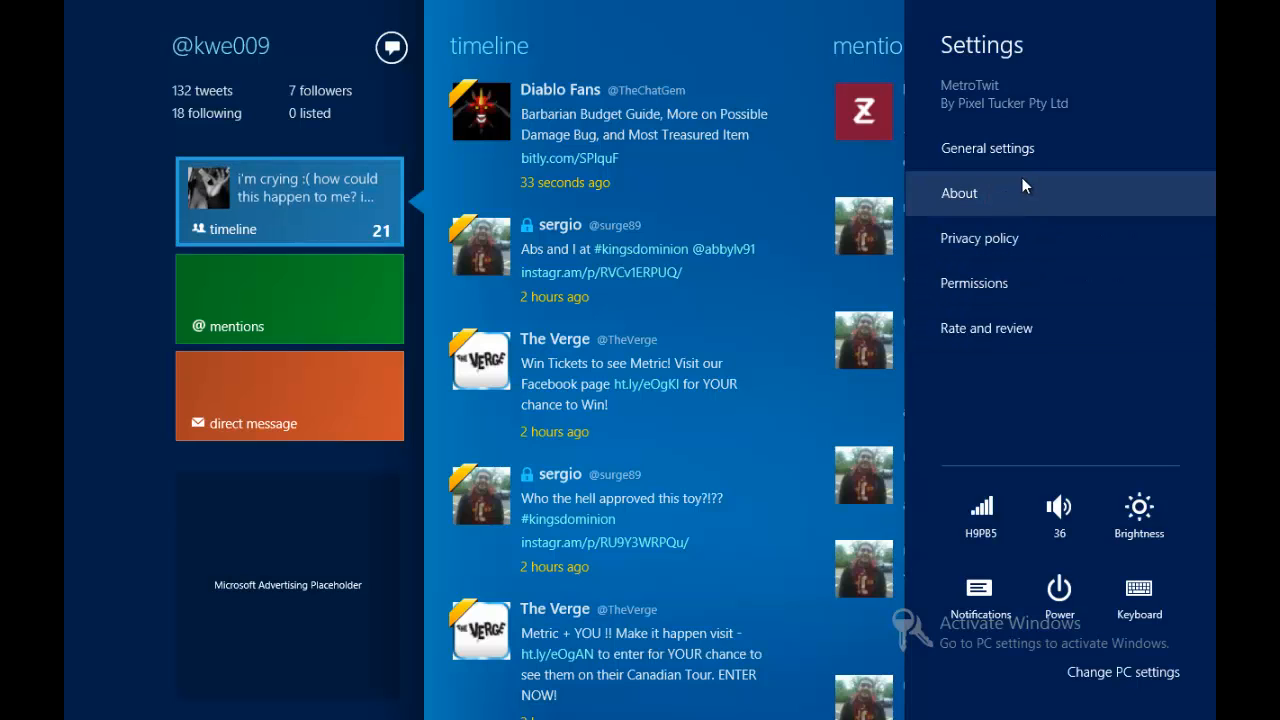
{"action": "mouse_move", "coordinate": [1025, 148]}
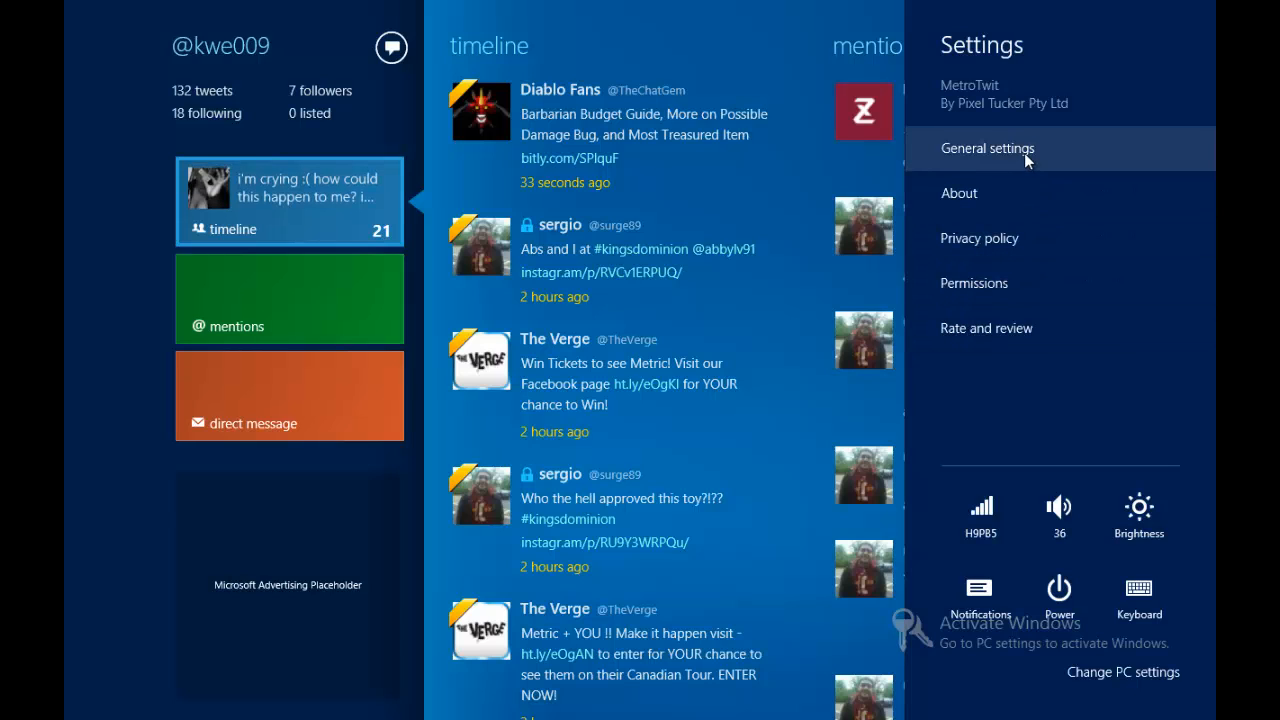
- Open MetroTwit's General settings with in-app web viewer and image thumbnail options
{"action": "left_click", "coordinate": [987, 148]}
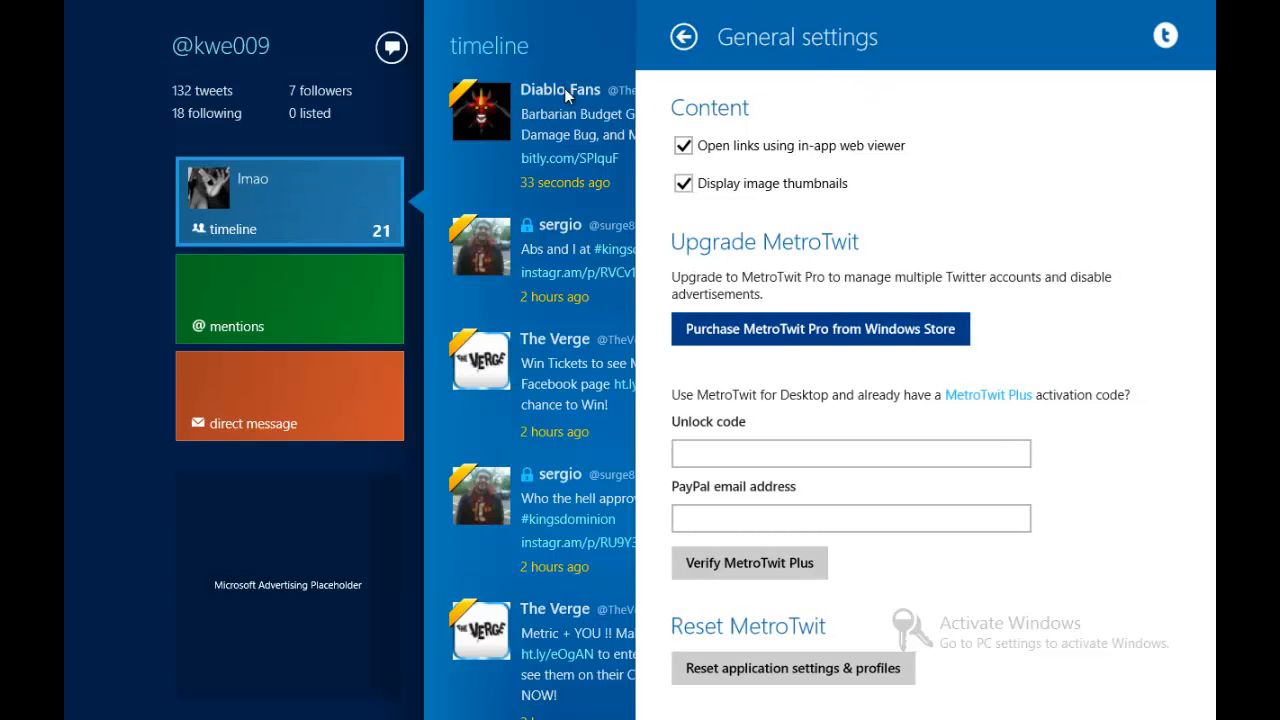
{"action": "mouse_move", "coordinate": [988, 348]}
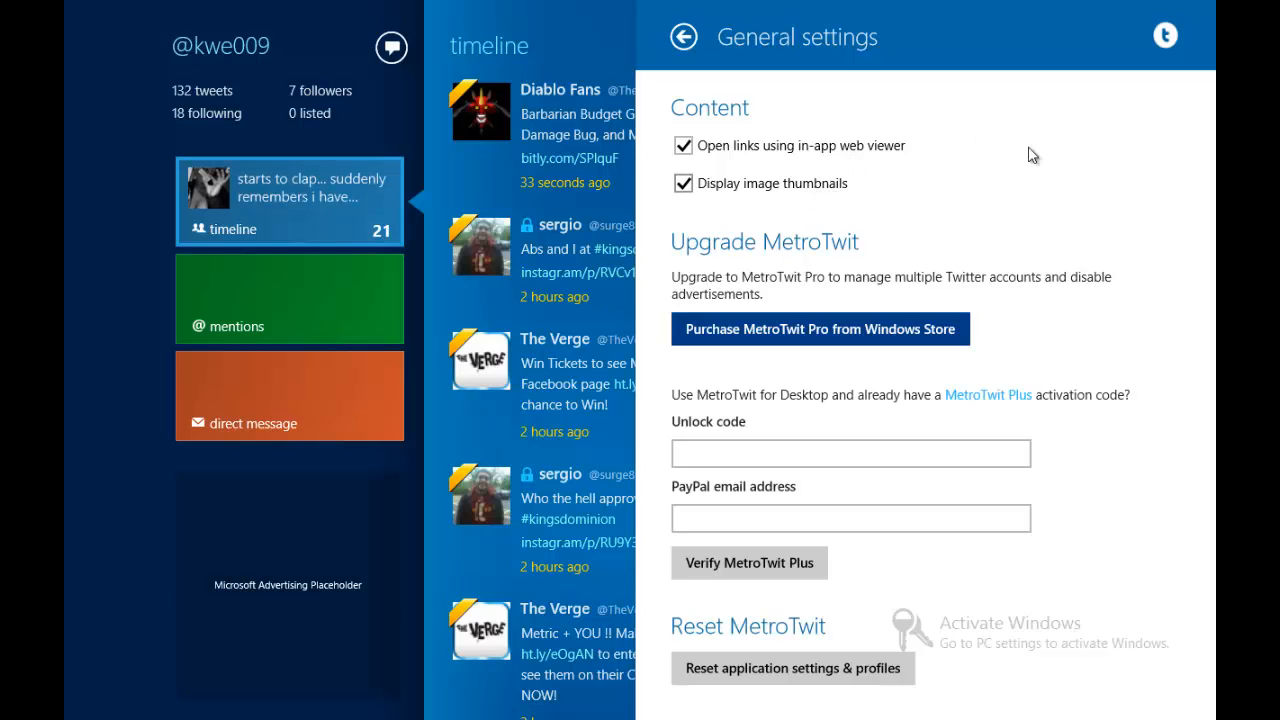
{"action": "mouse_move", "coordinate": [1113, 337]}
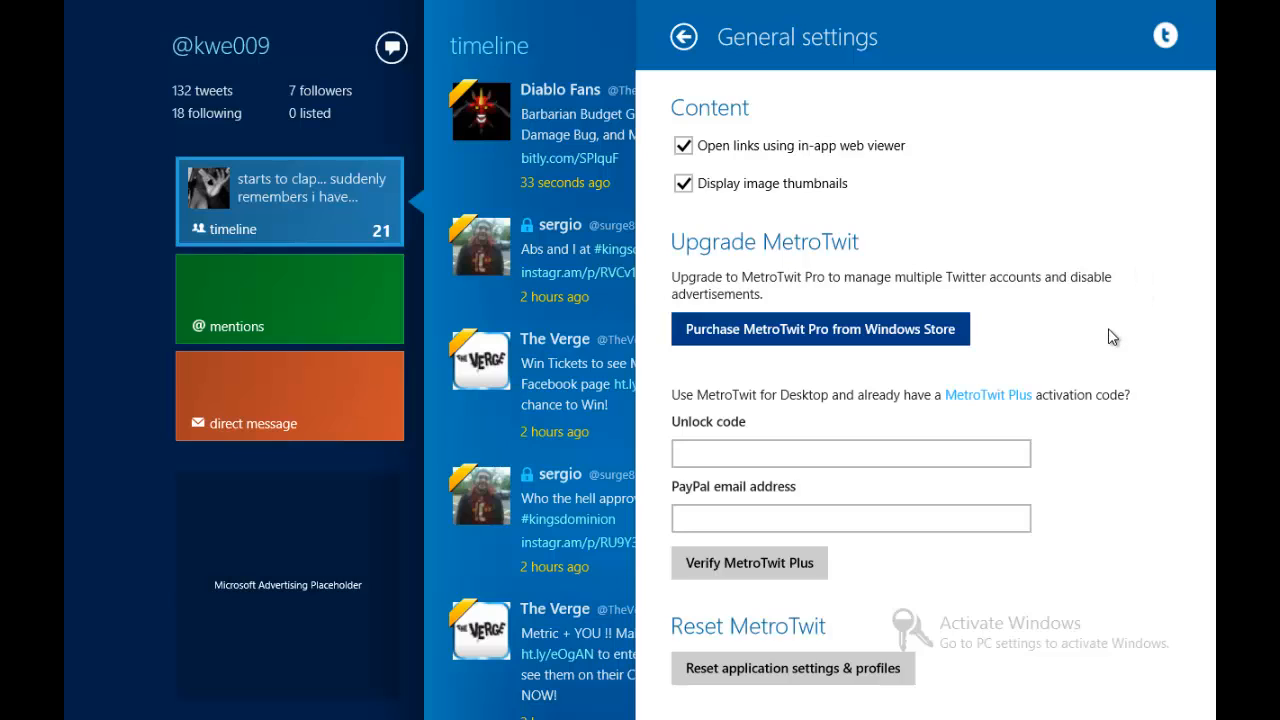
{"action": "mouse_move", "coordinate": [1075, 331]}
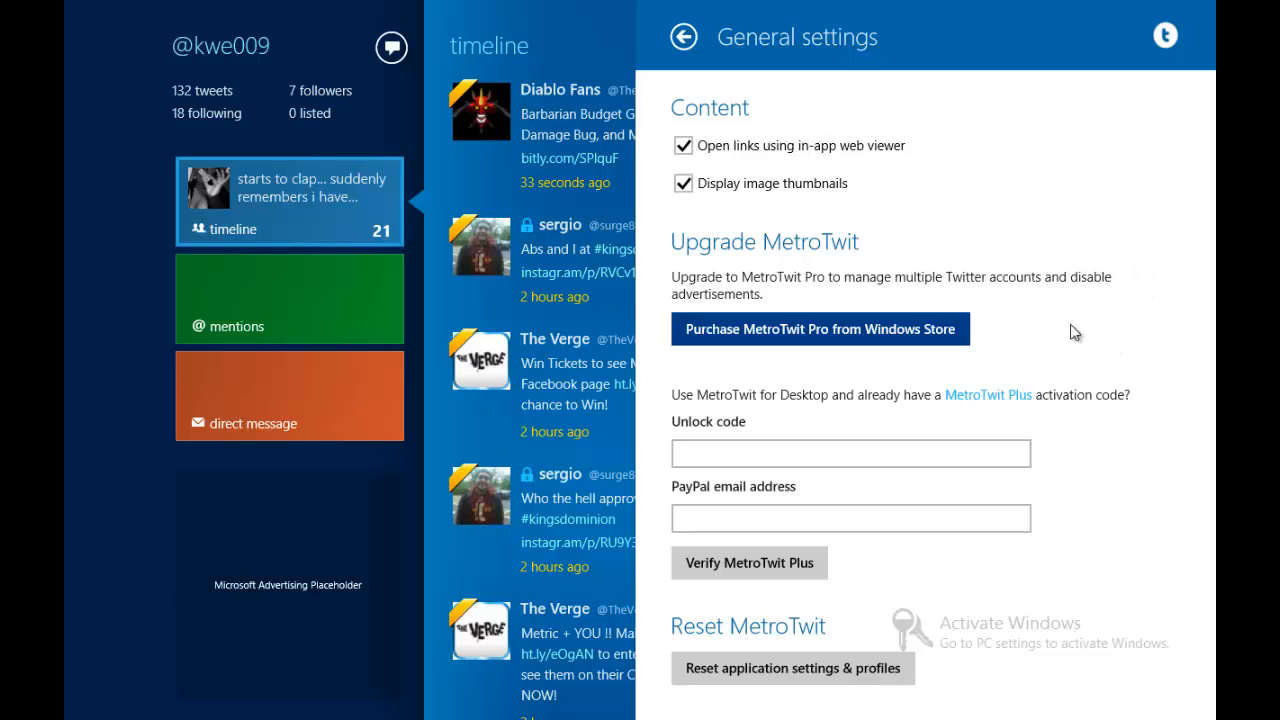